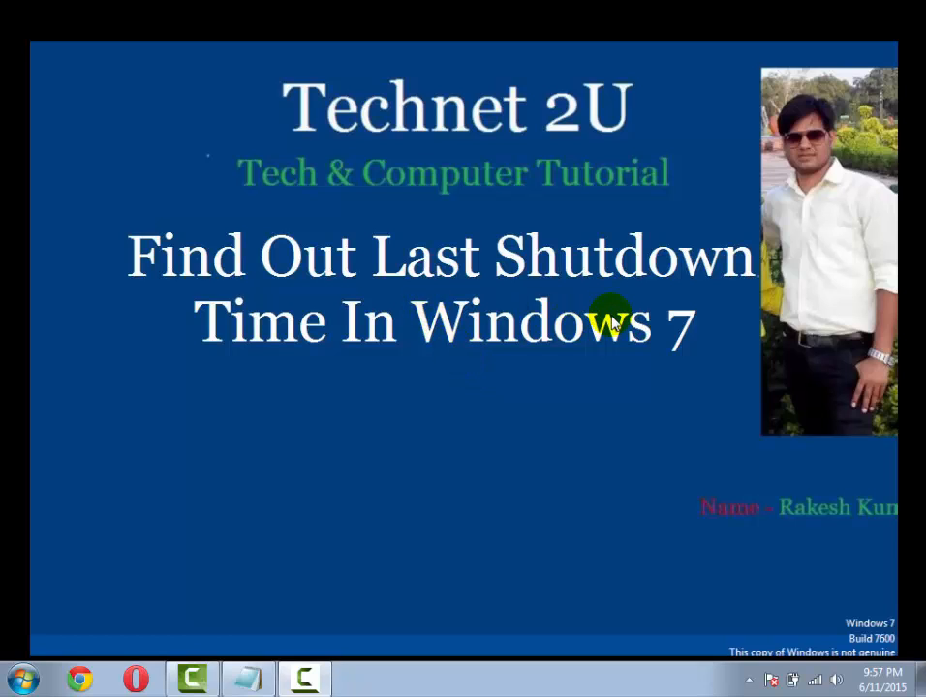
mouse_move(605, 346)
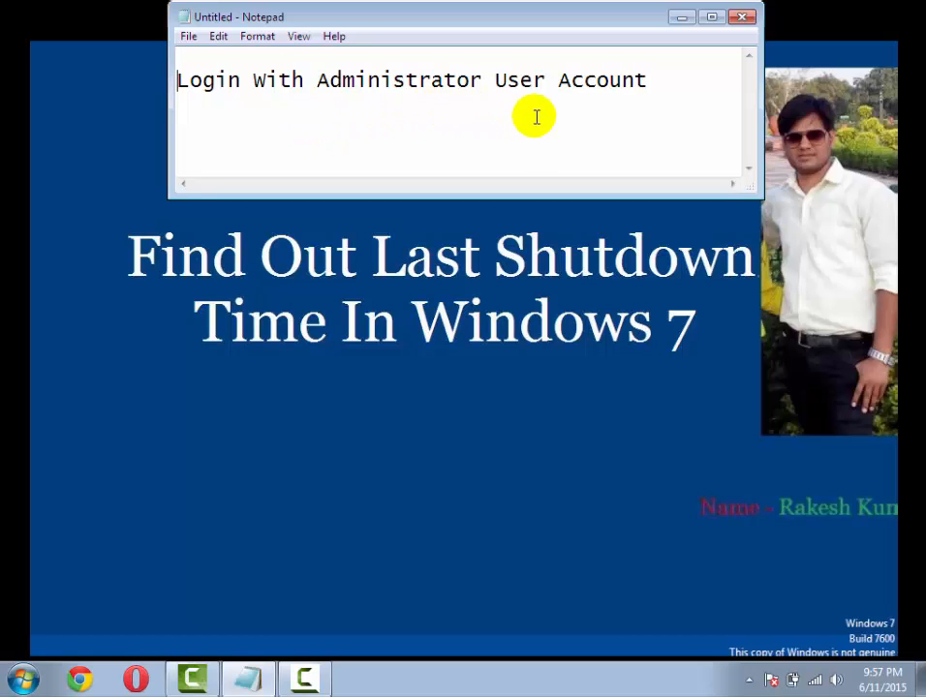
mouse_move(682, 16)
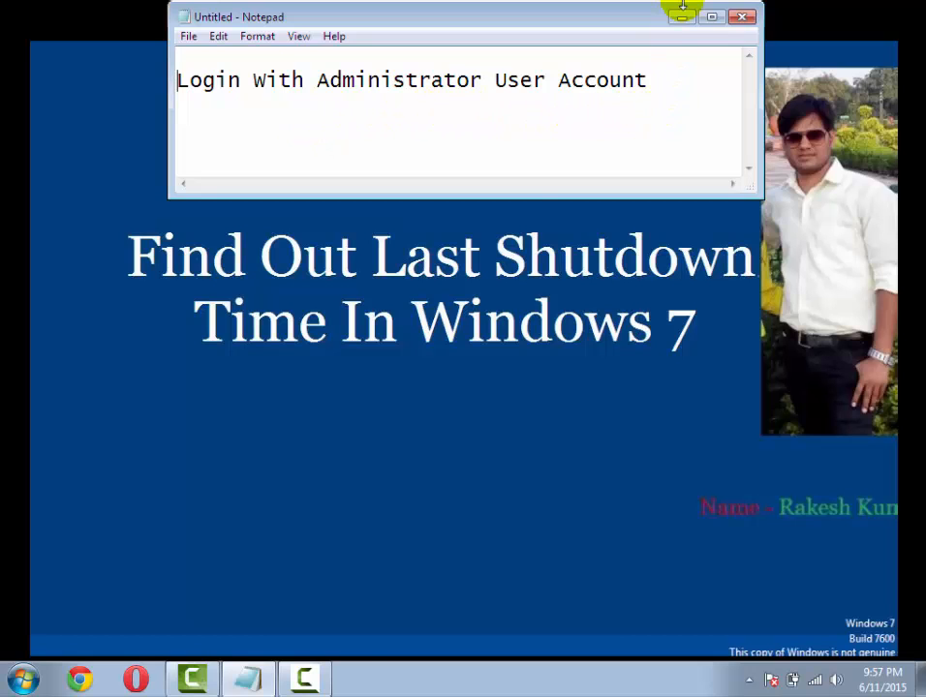
Step: Manage the Computer from the Start menu, expand Event Viewer, then close Computer Management
click(23, 678)
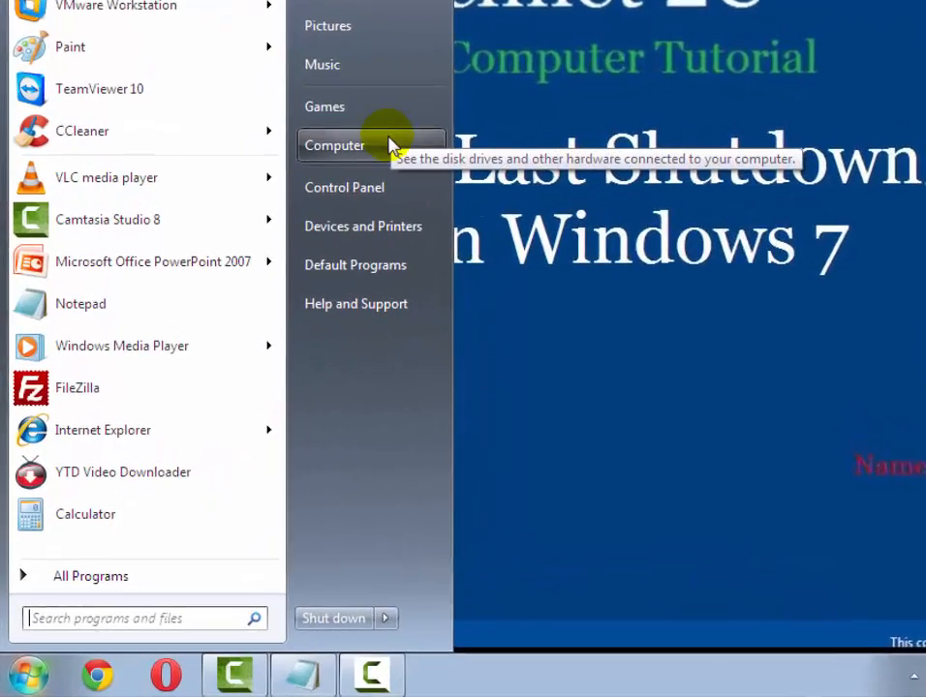
right_click(334, 146)
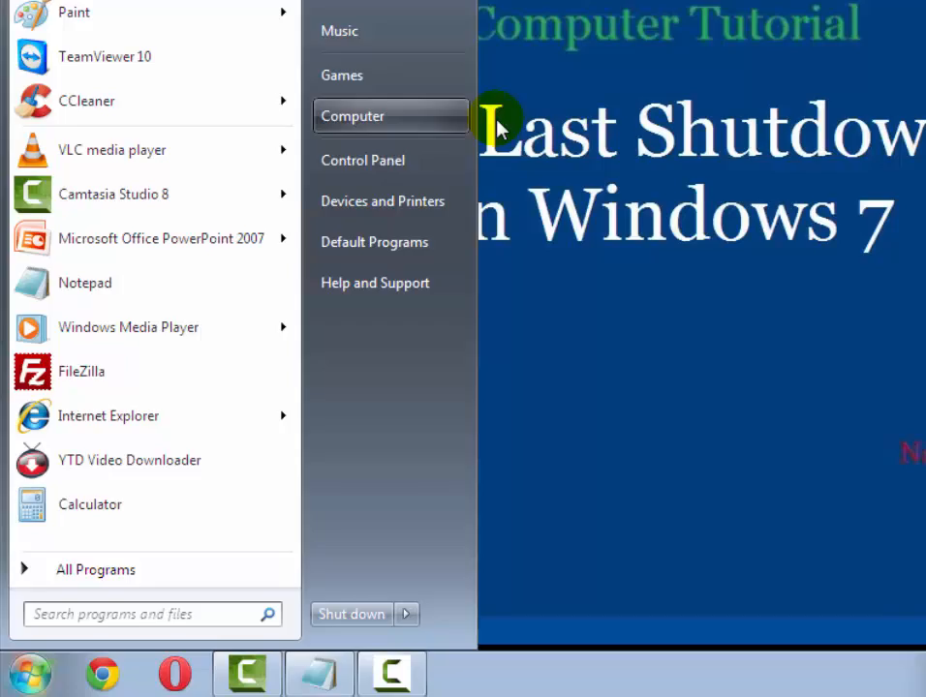
click(351, 115)
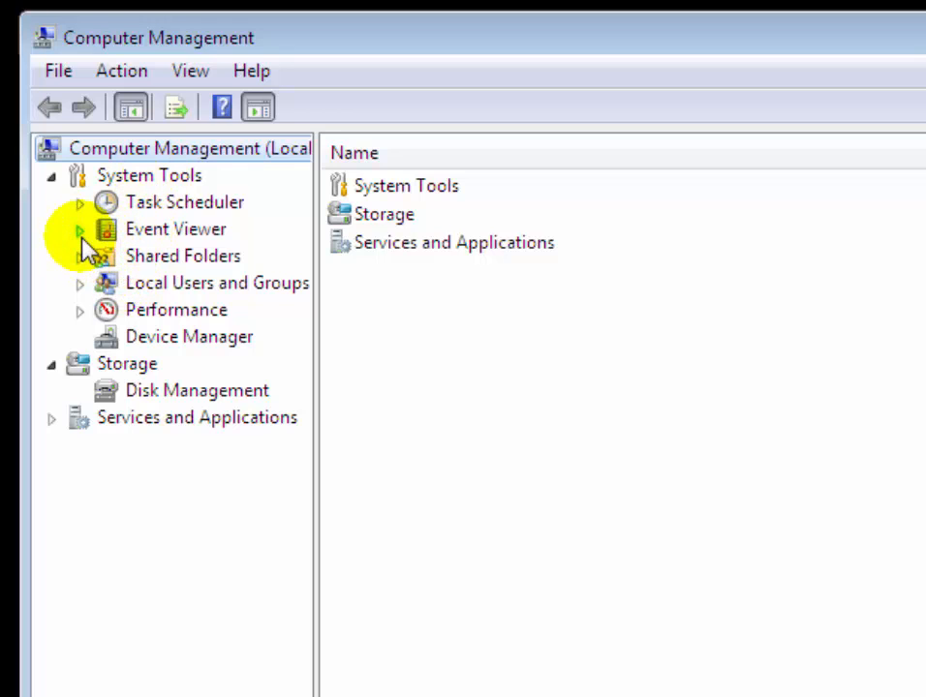
click(81, 229)
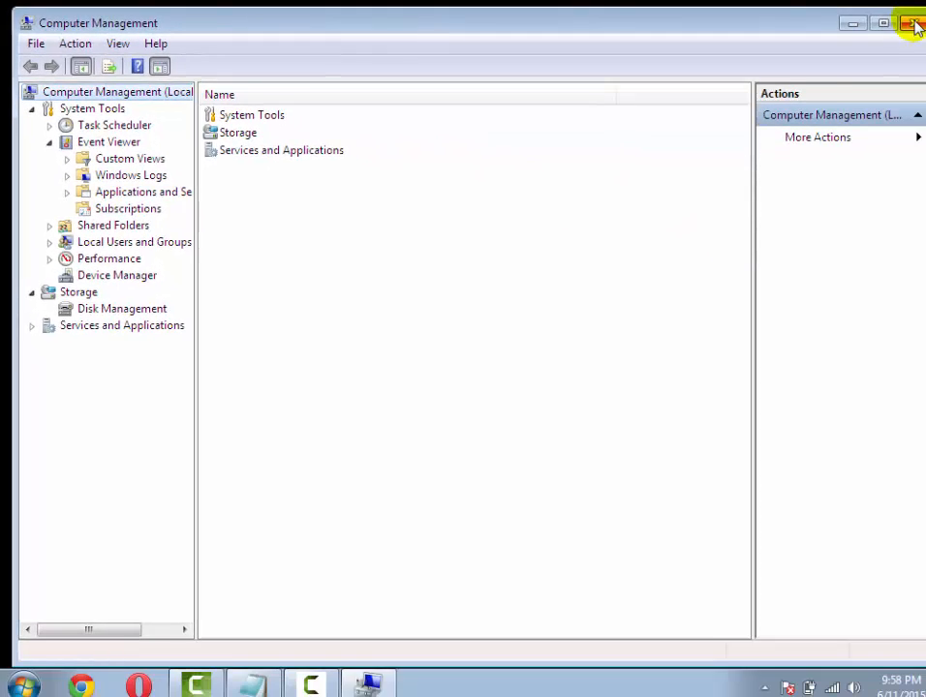
click(911, 22)
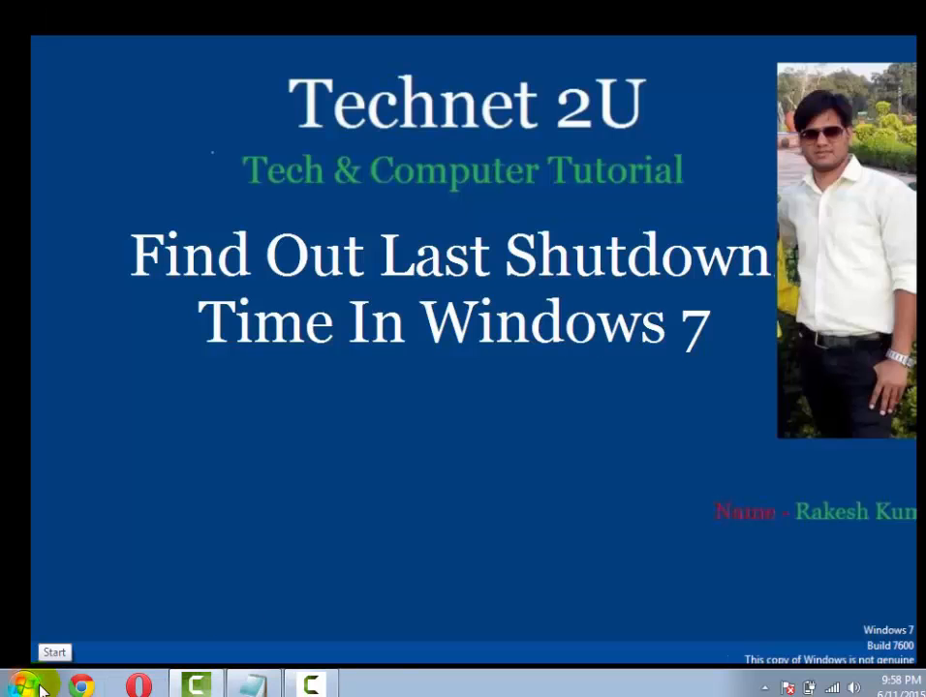
Step: Launch eventvwr.msc from Run and select the System log under Windows Logs
text(eventvwr.msc)
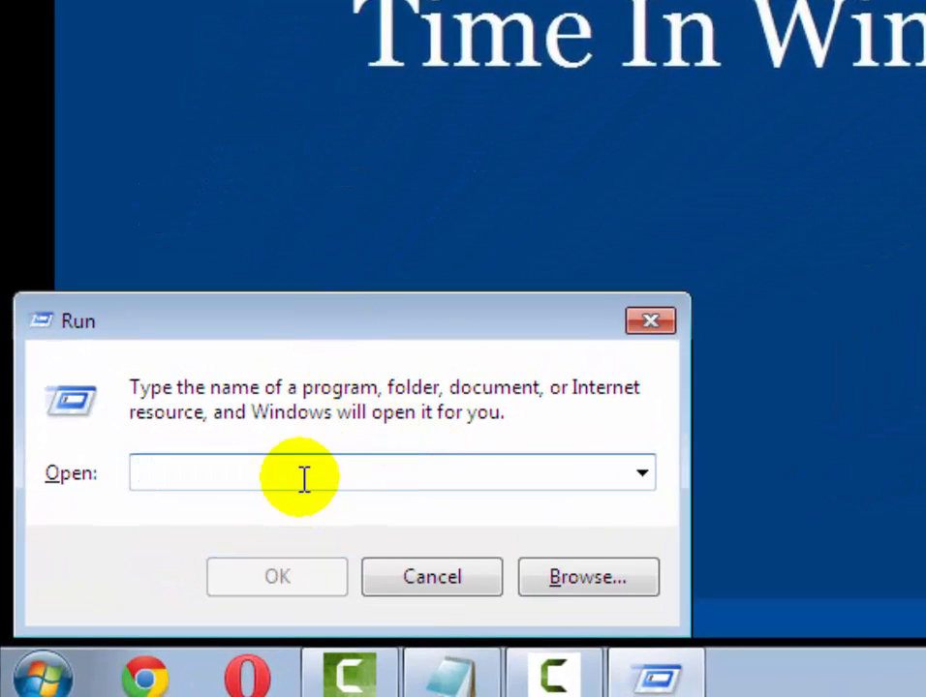
text(ev)
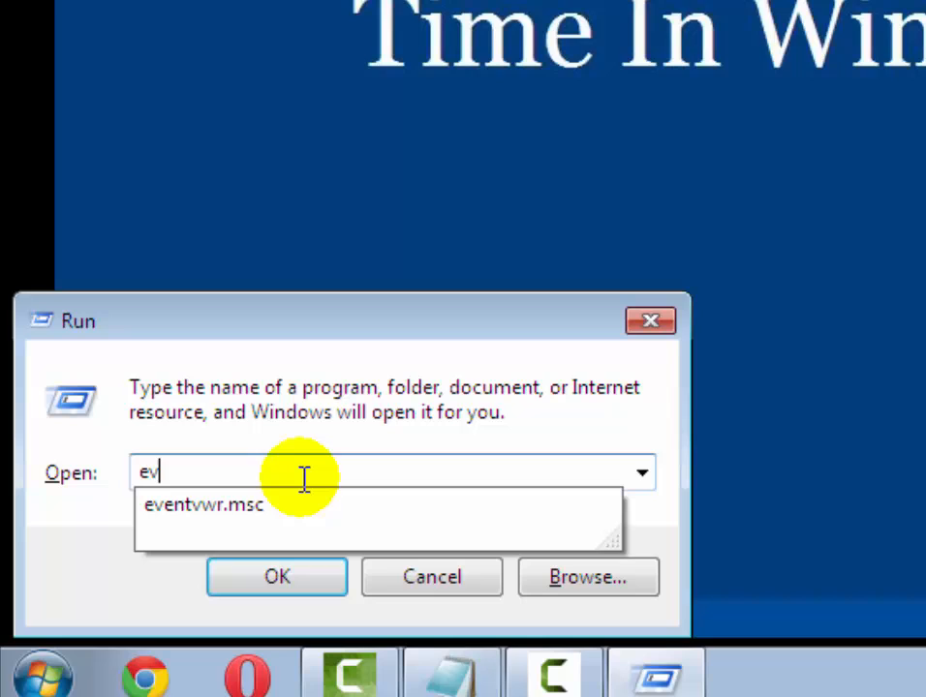
mouse_move(280, 505)
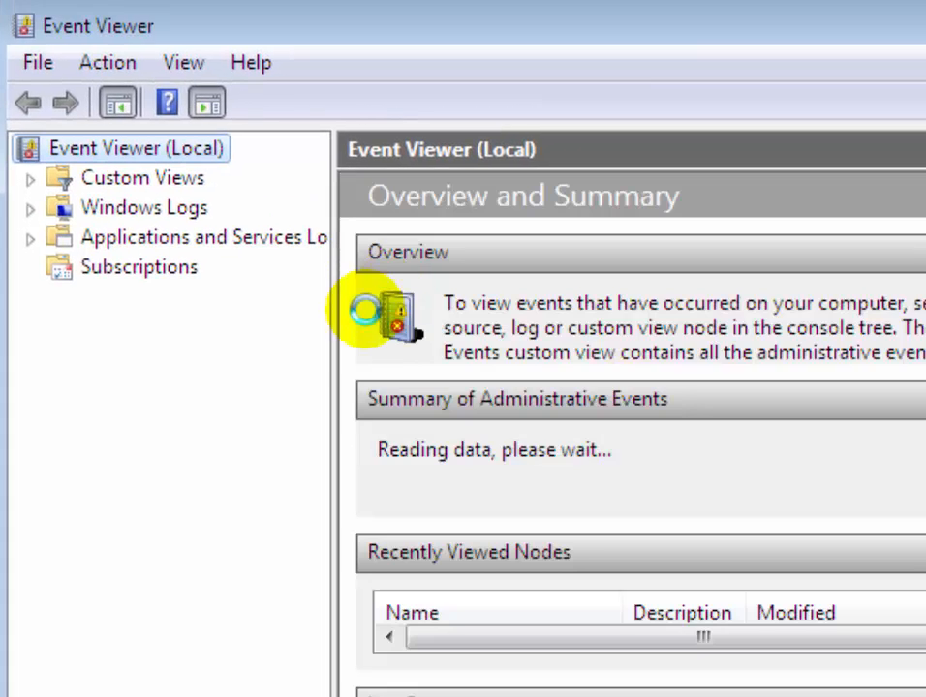
mouse_move(310, 343)
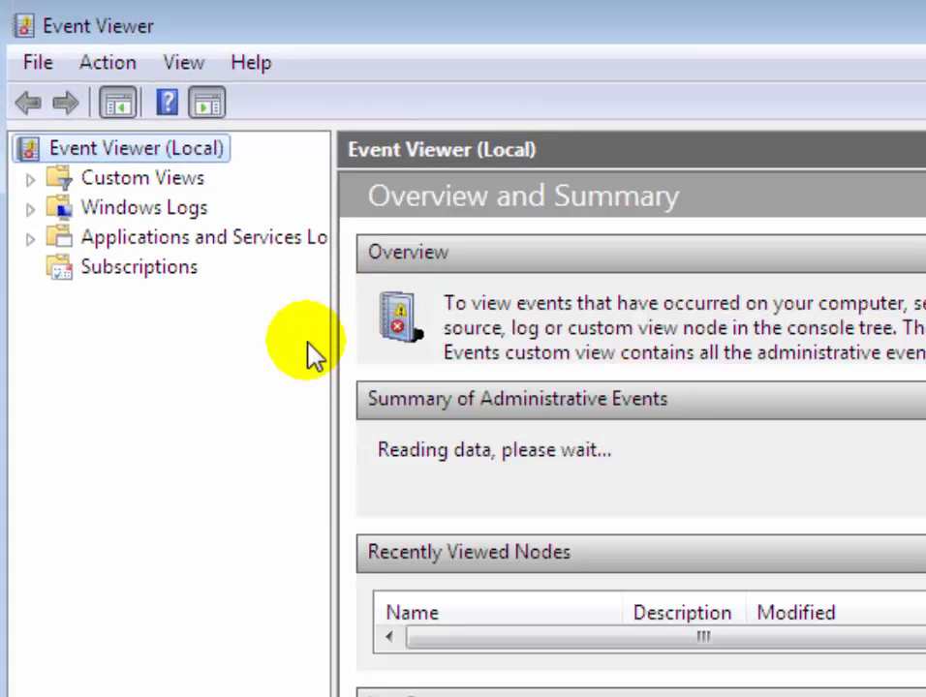
mouse_move(34, 242)
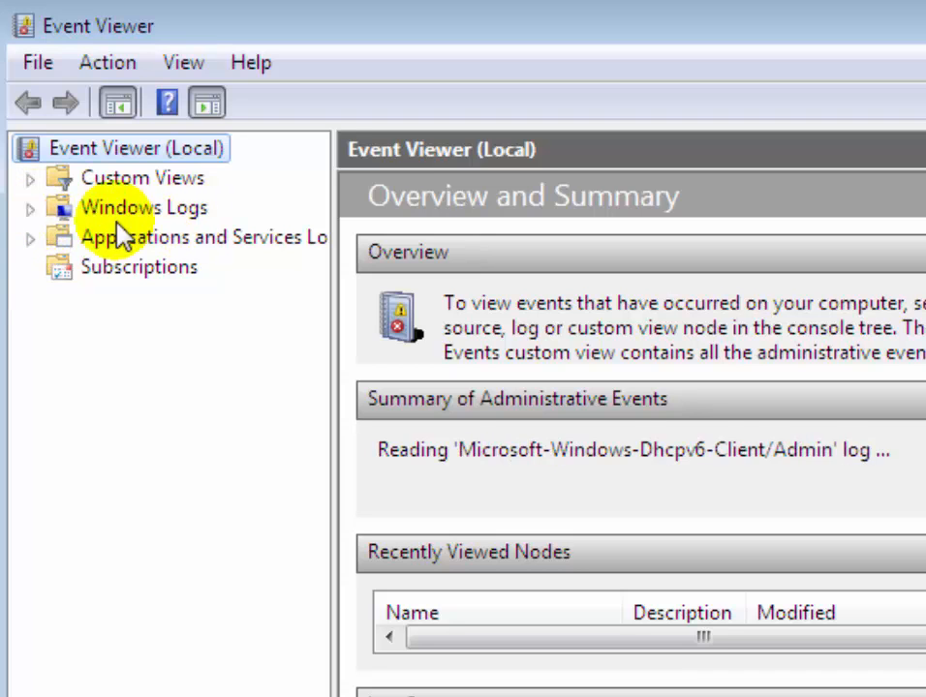
click(141, 327)
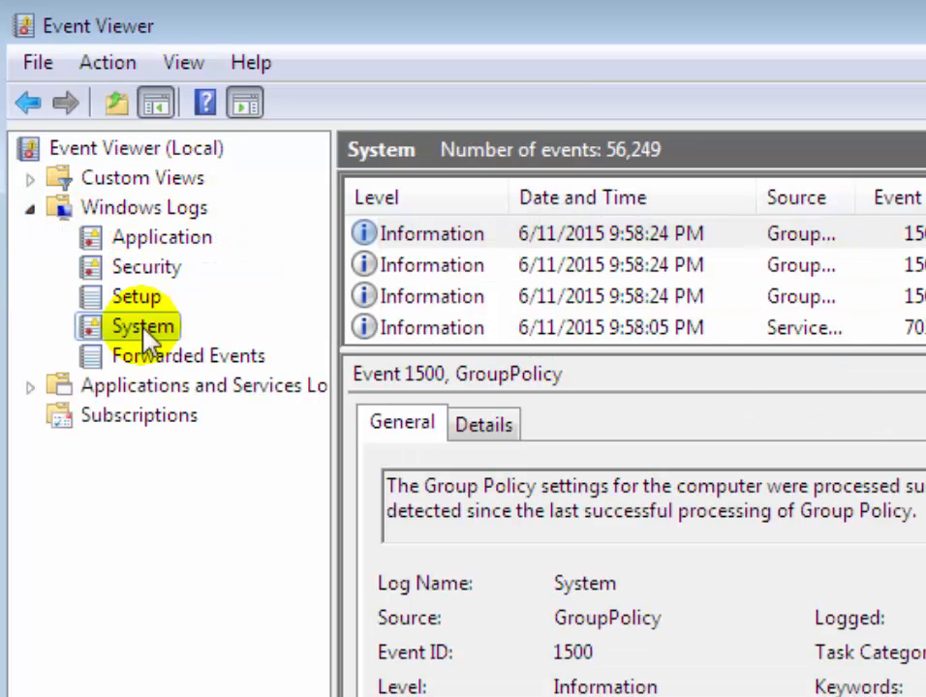
Step: Filter Current Log on System and choose USER32 as the event source
right_click(143, 326)
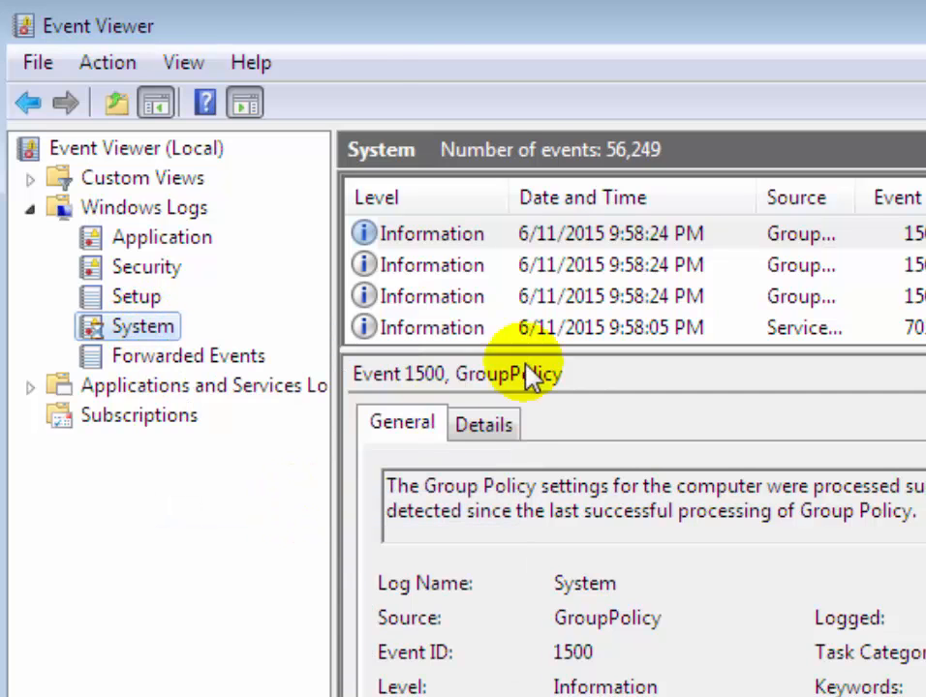
click(869, 330)
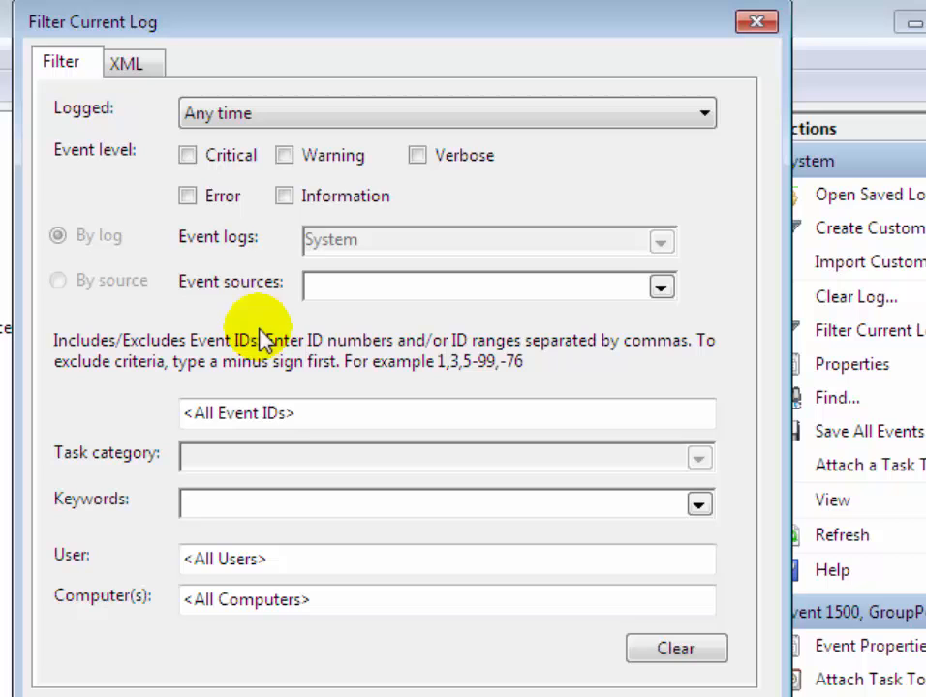
mouse_move(467, 285)
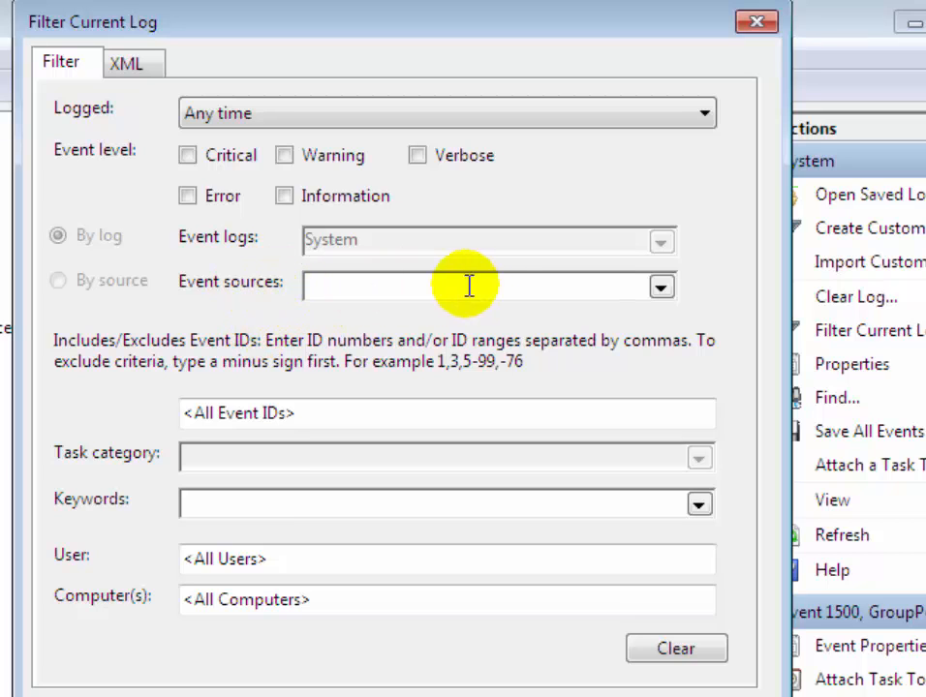
click(661, 286)
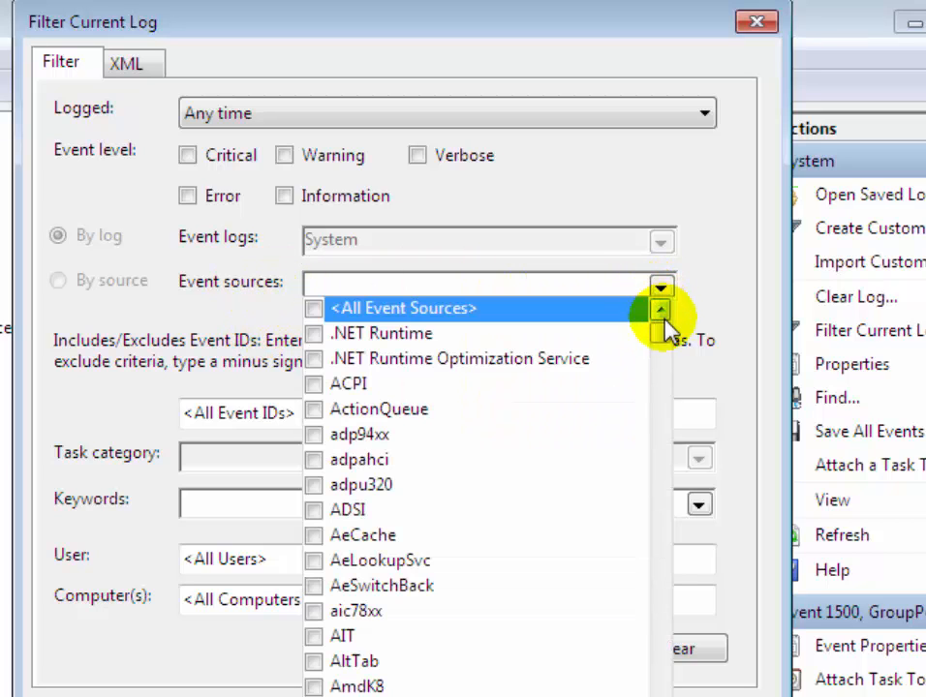
scroll(down, 3)
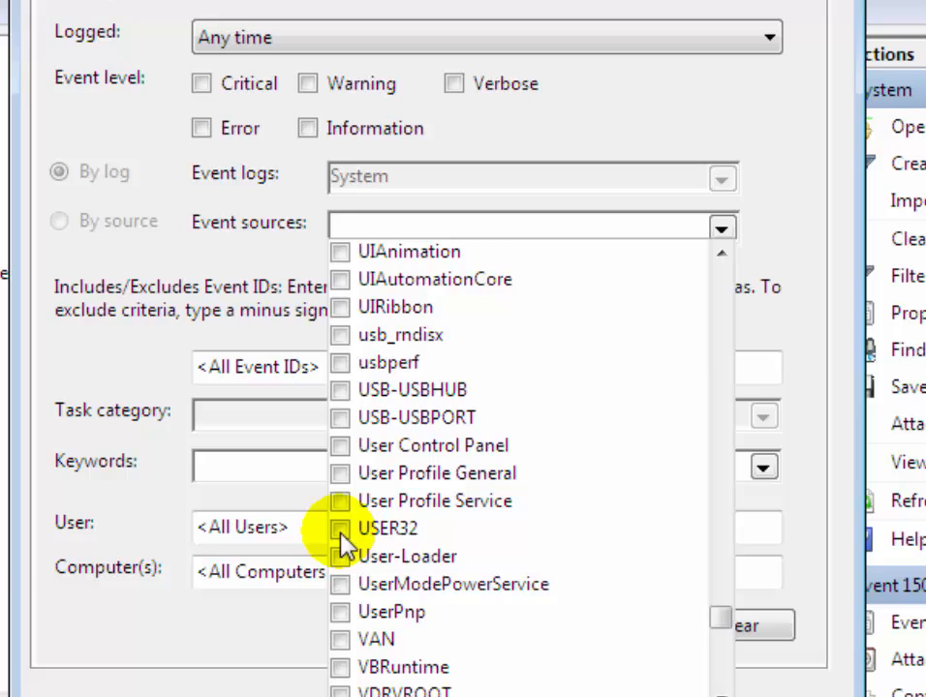
click(340, 528)
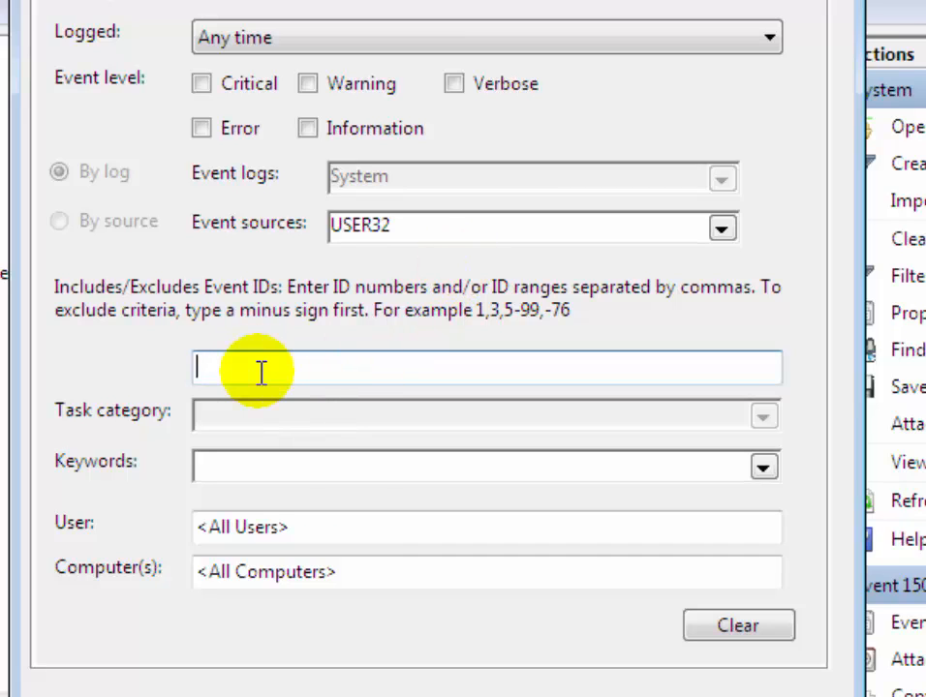
Step: Limit the filter to event ID 1074 and apply it to list the shutdown events
text(1074)
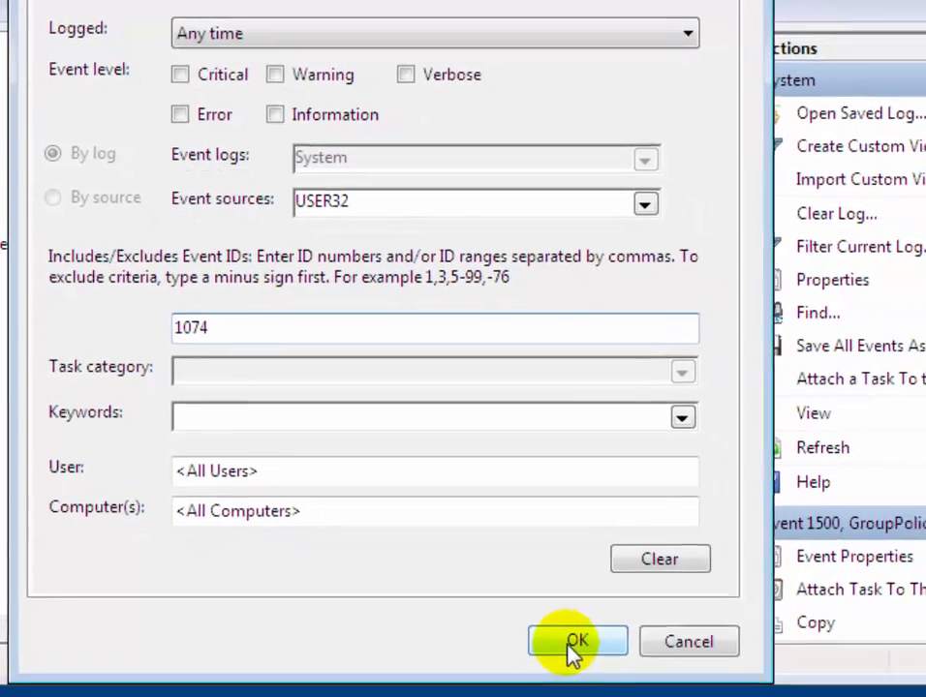
click(577, 641)
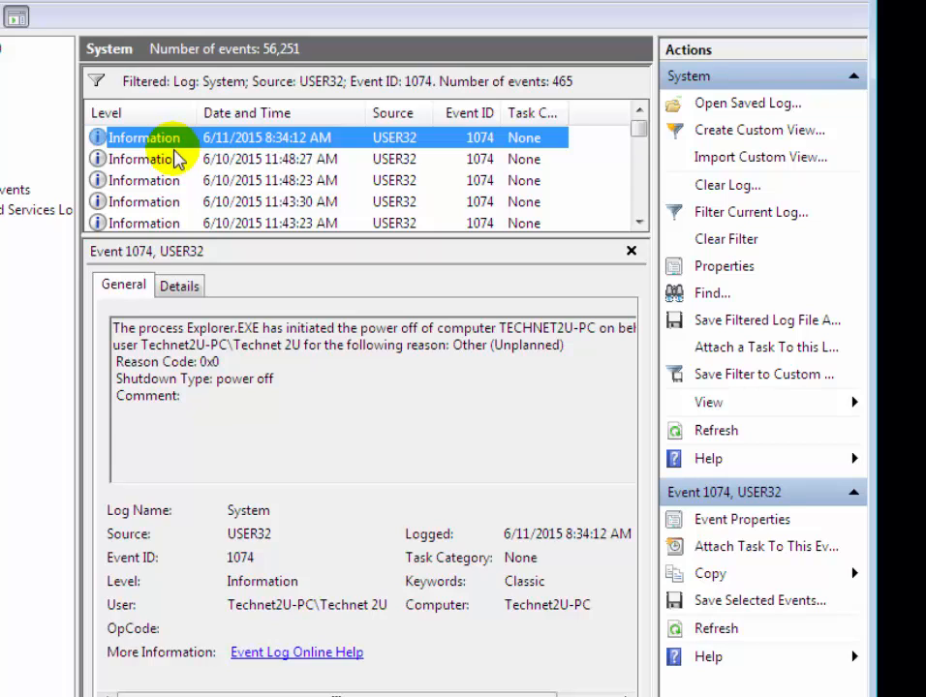
mouse_move(169, 159)
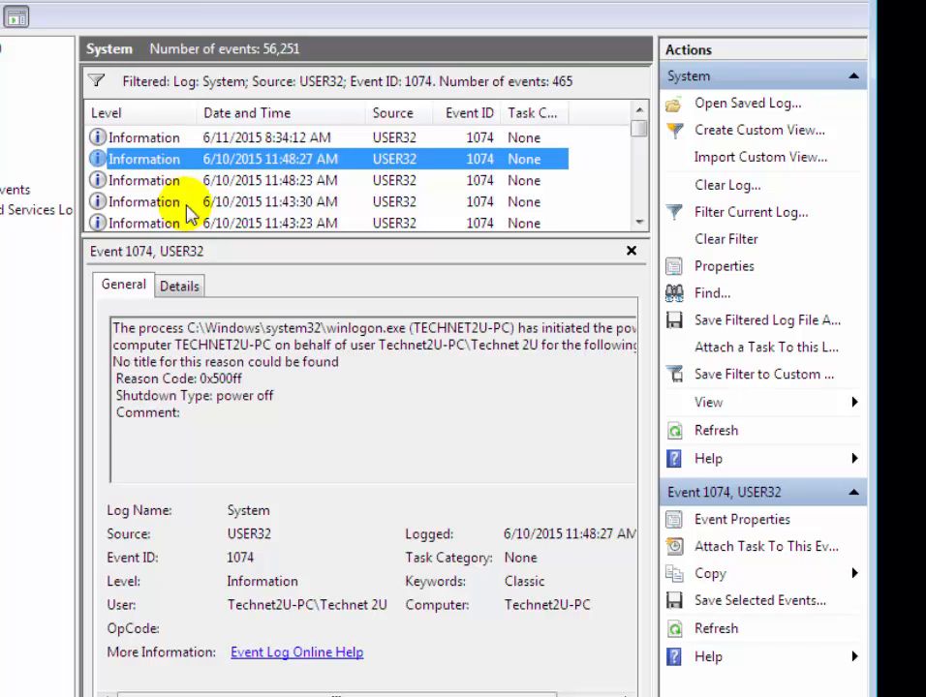
mouse_move(196, 203)
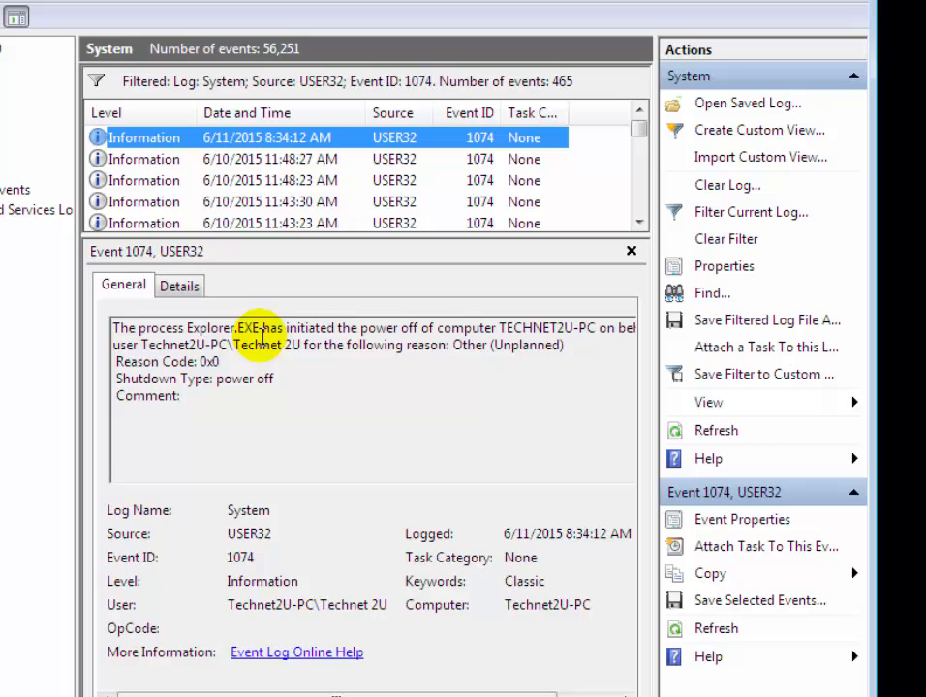
mouse_move(218, 392)
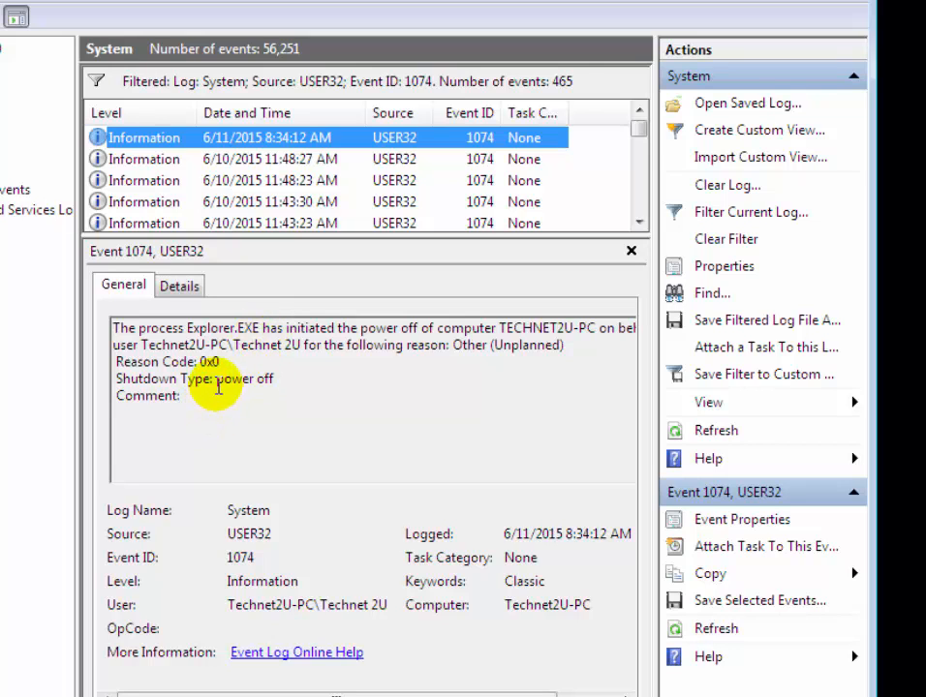